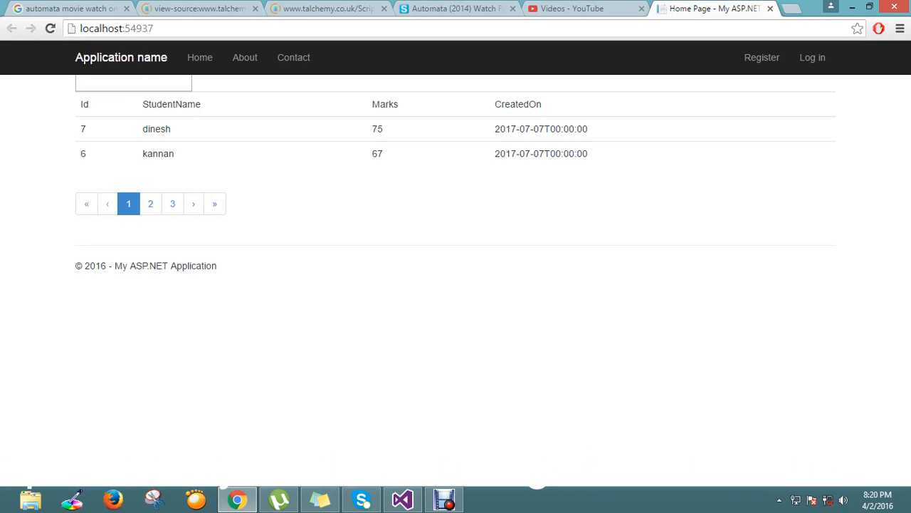
Step: Sort the student table by StudentName and browse pages 3, 1, 3, 1, 2, then 3
click(168, 104)
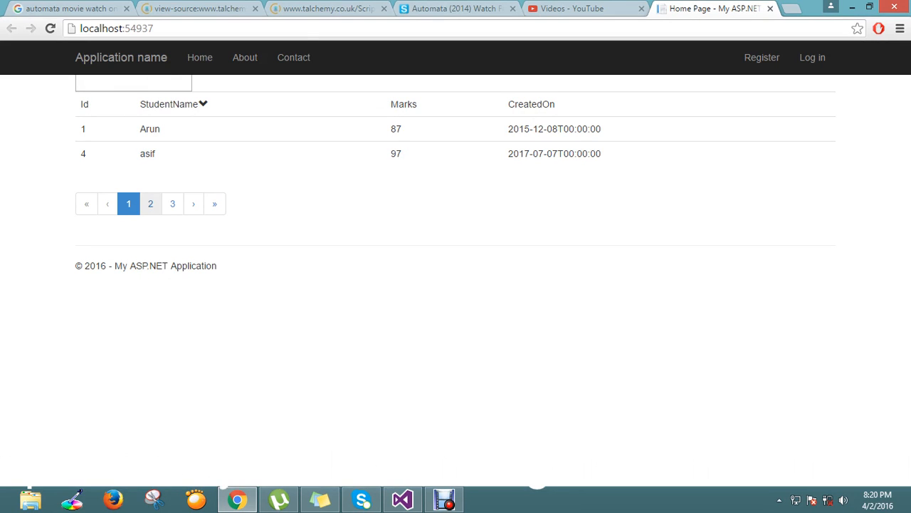
click(172, 203)
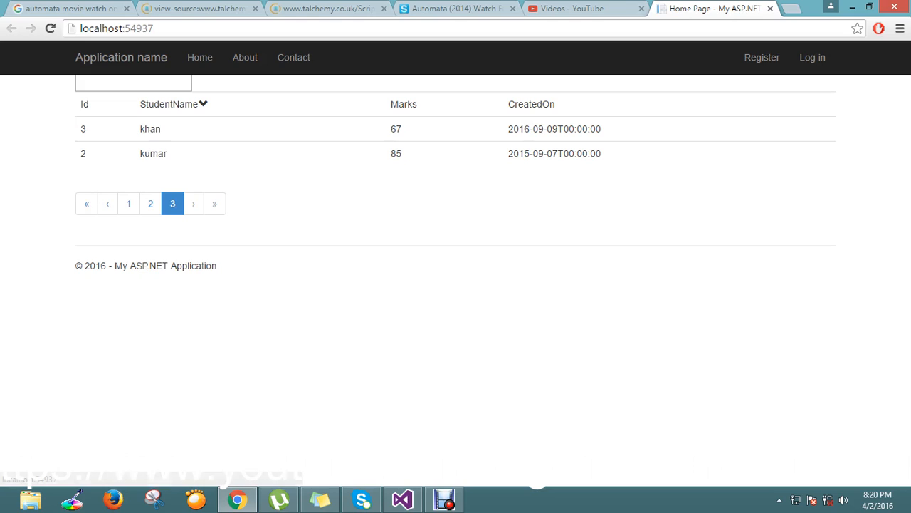
click(128, 204)
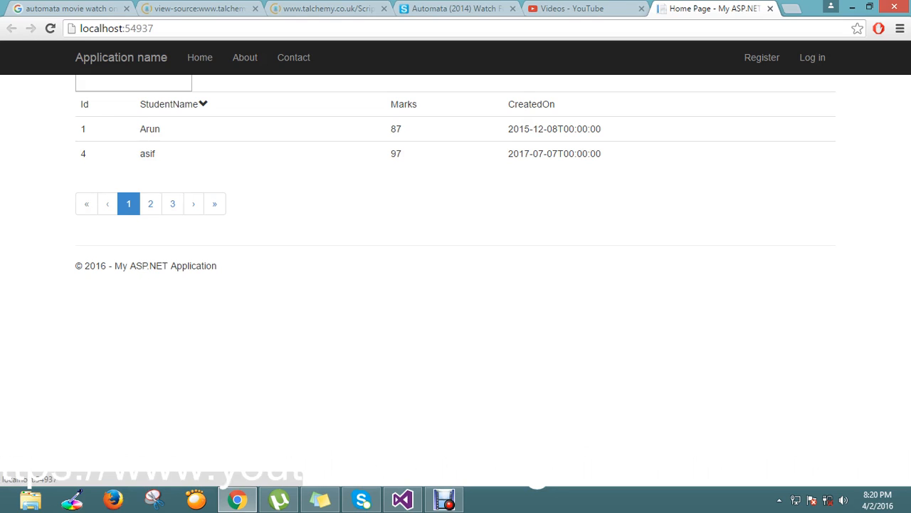
click(172, 204)
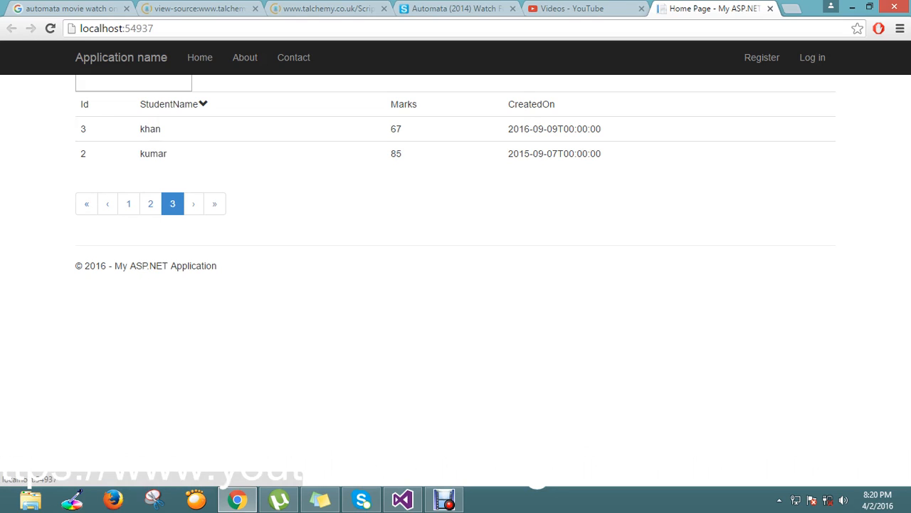
click(128, 204)
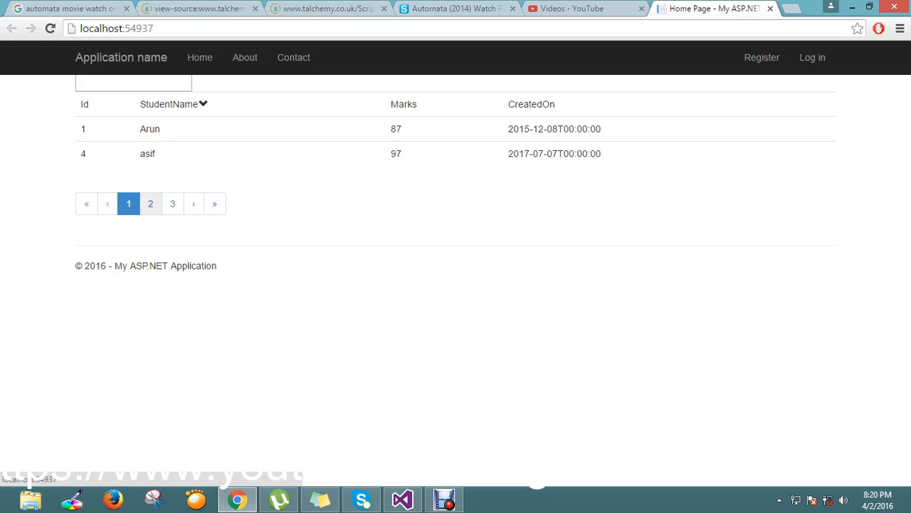
click(150, 204)
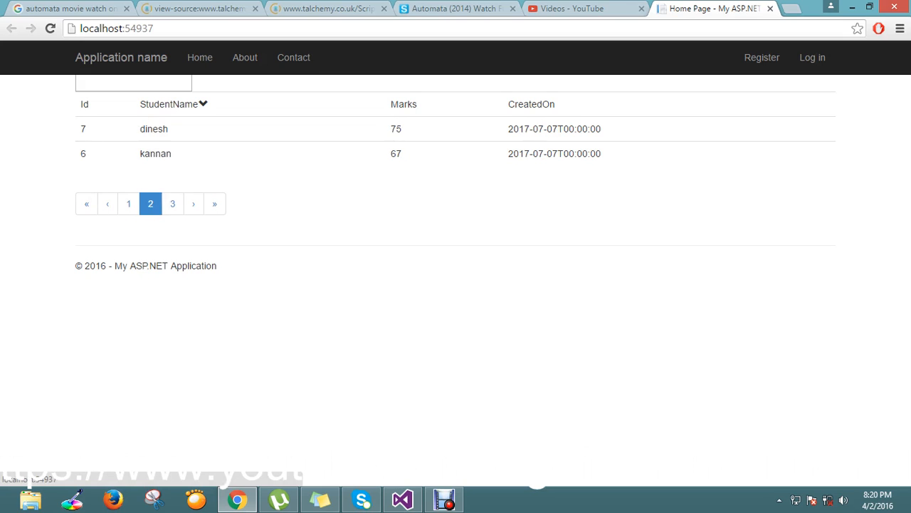
click(172, 204)
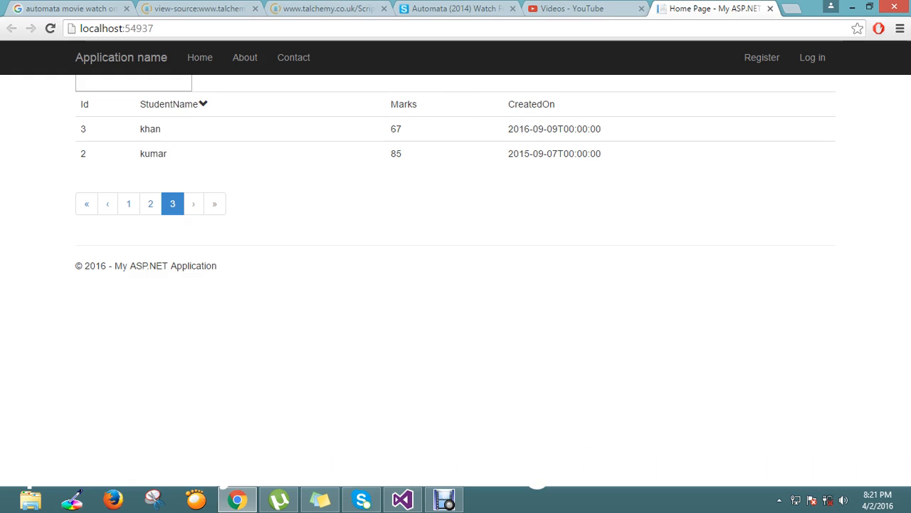
click(402, 498)
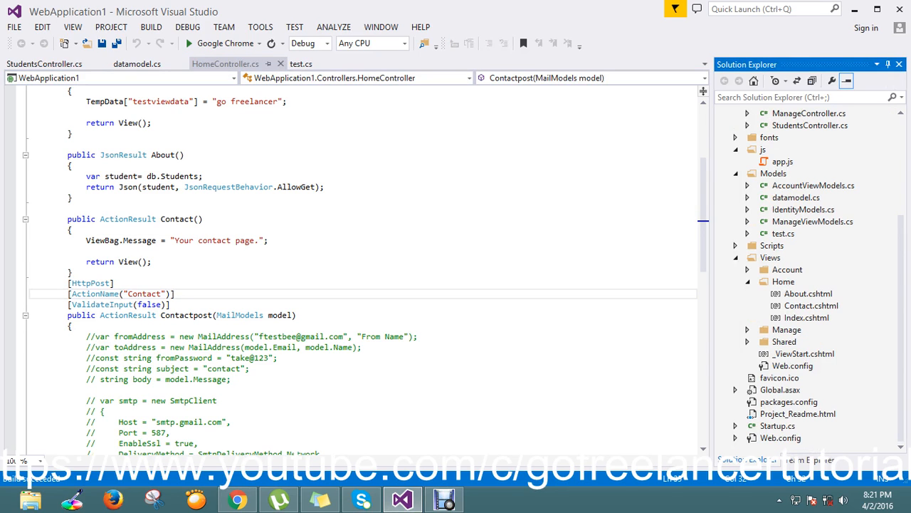
Step: Open app.js, close the other code tabs, and open Views/Home/Index.cshtml
click(782, 161)
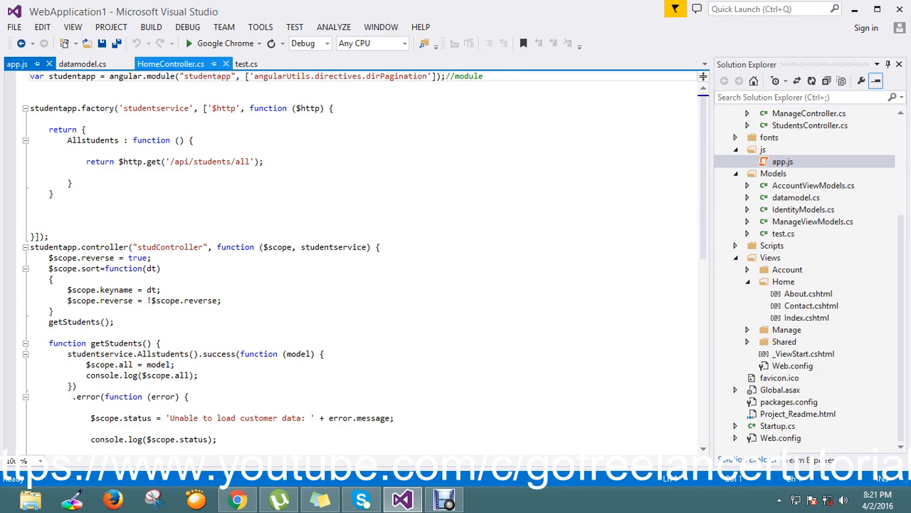
click(246, 63)
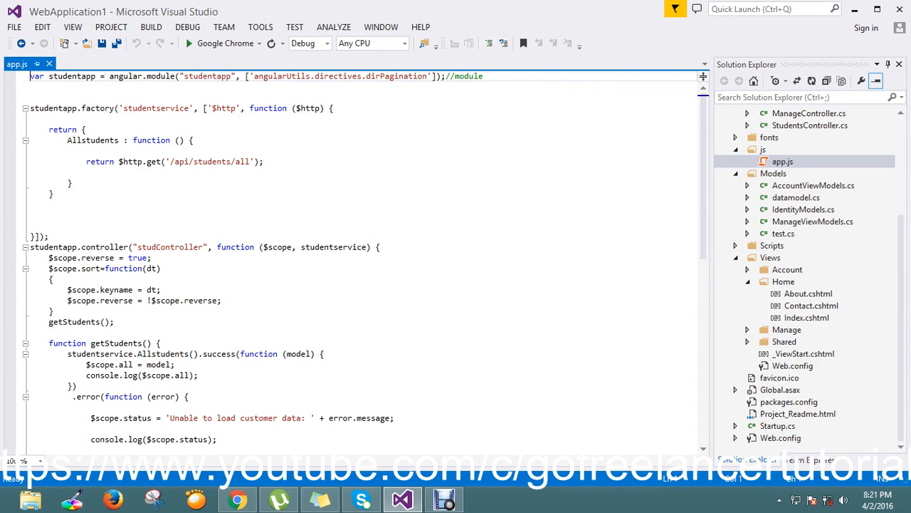
click(806, 317)
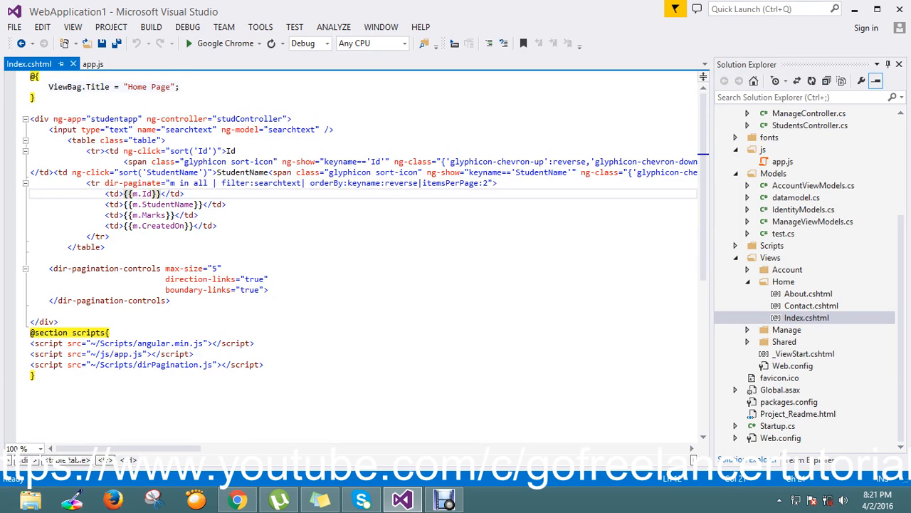
Step: Wrap {{m.Id}} in an <a ng-click="getparticular(m)"> link and save Index.cshtml
click(125, 193)
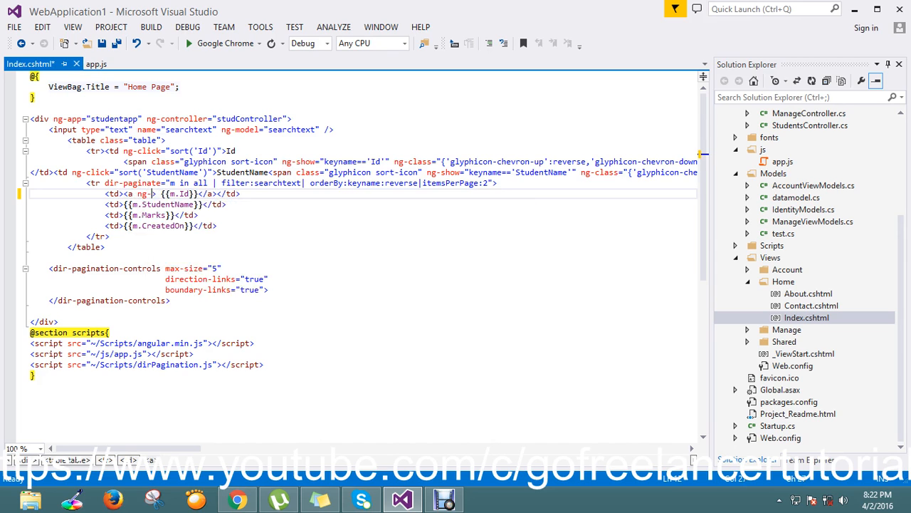
text(ng-)
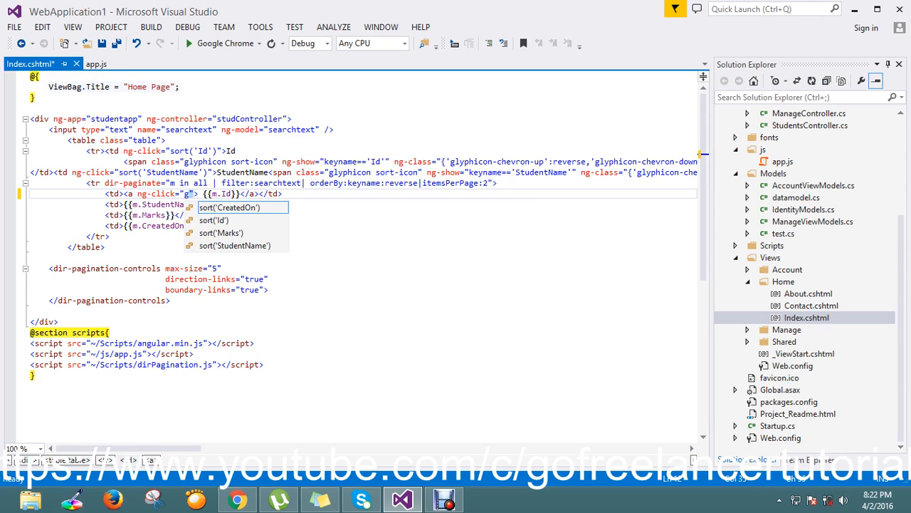
text(etparticular()
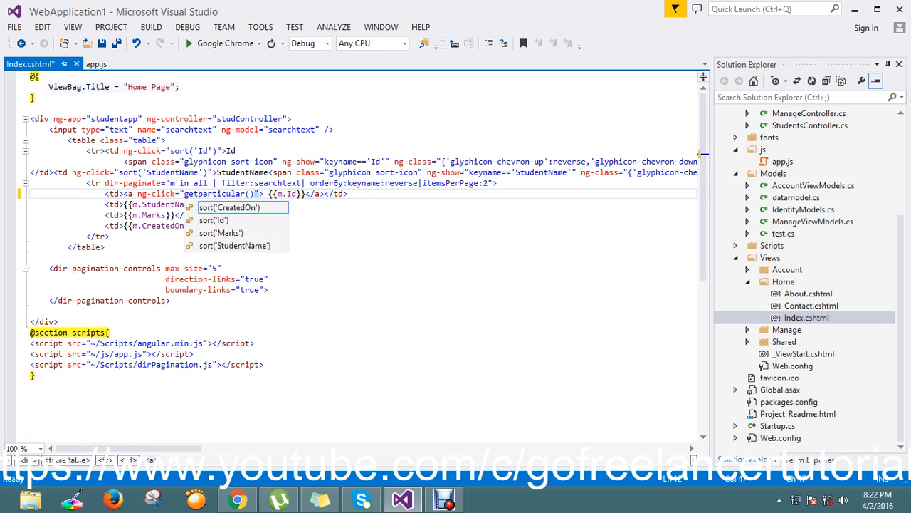
key(Escape)
text(m)
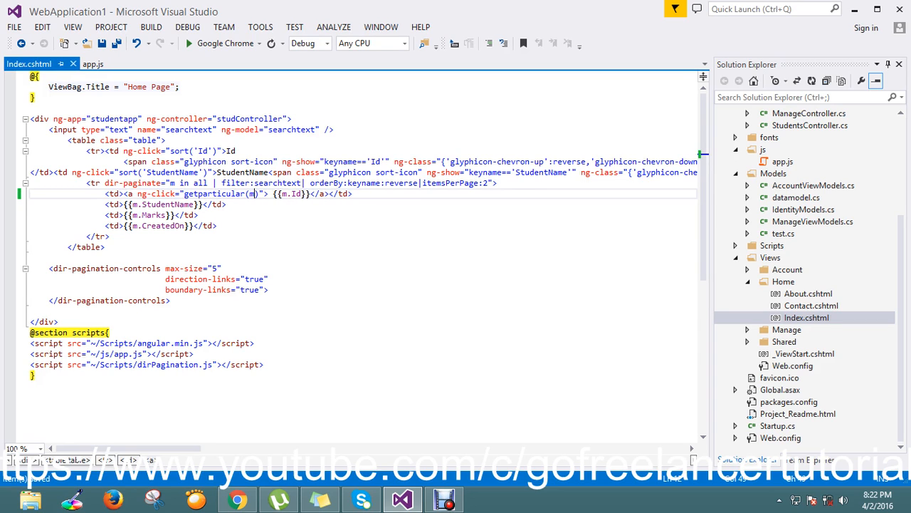
double_click(212, 194)
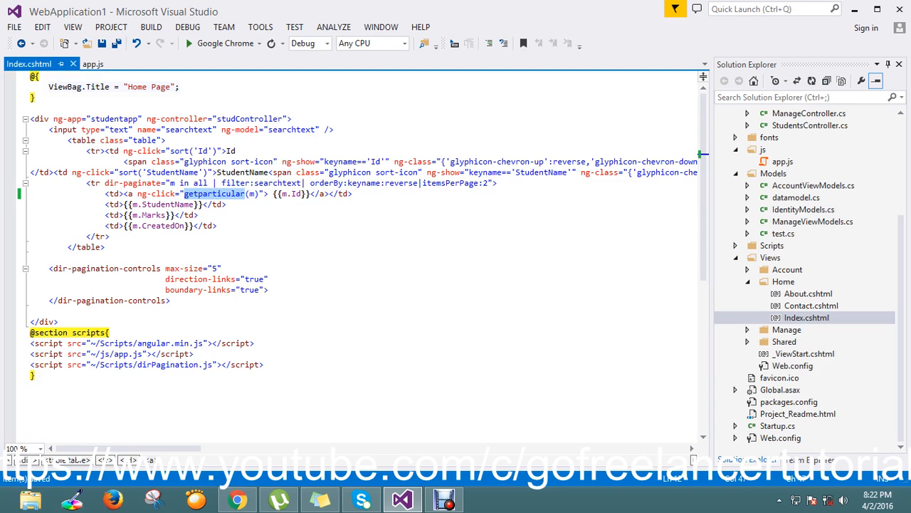
click(214, 194)
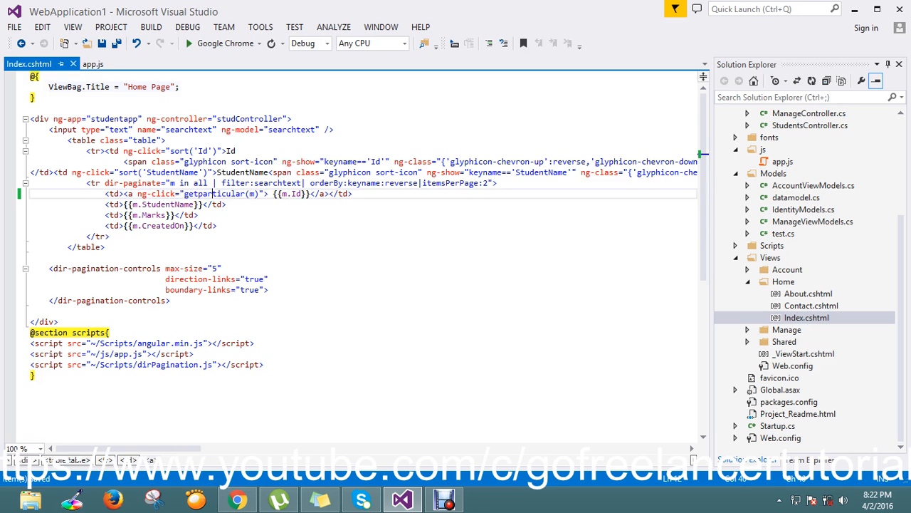
Step: In app.js studController, define $scope.getparticular setting $scope.studmodel = this.m
click(93, 63)
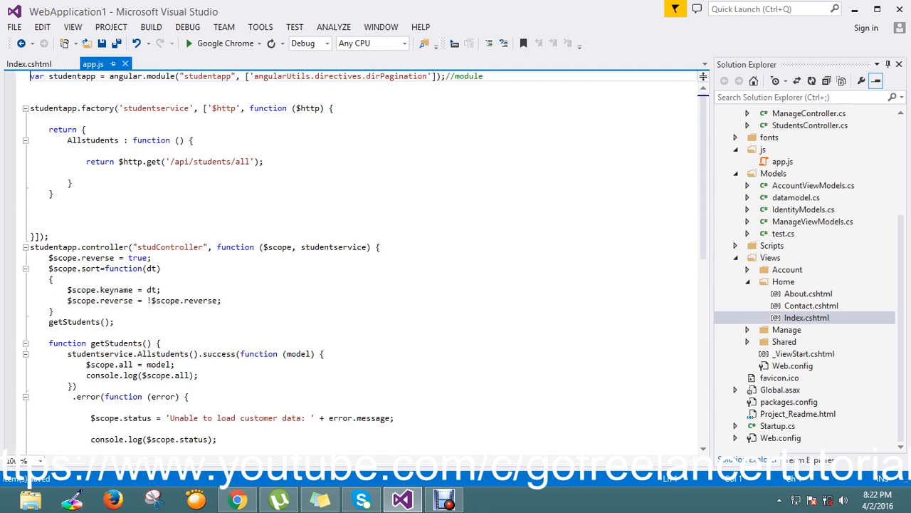
scroll(down, 3)
text(});)
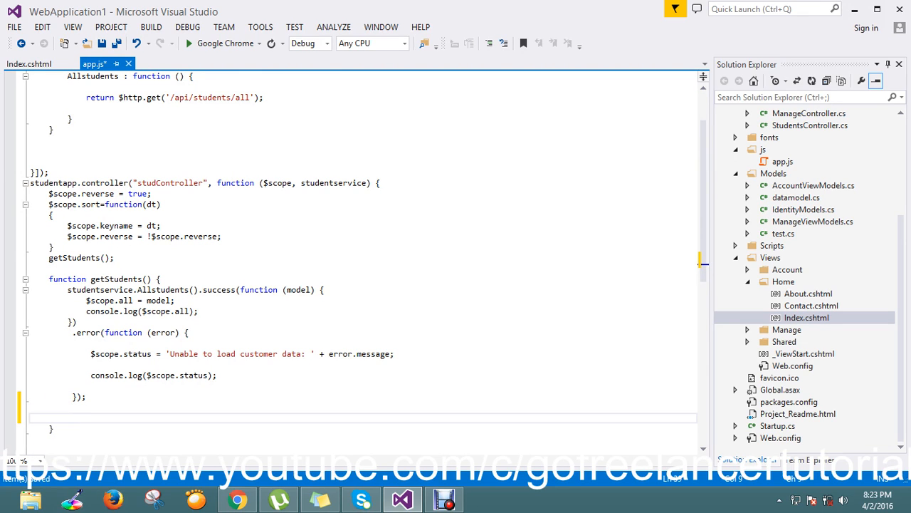
text($scope.)
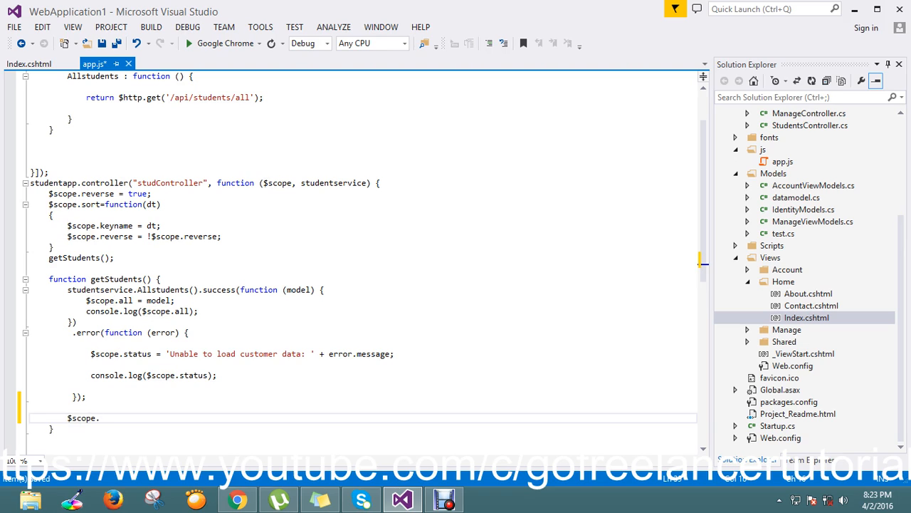
text(getparticular)
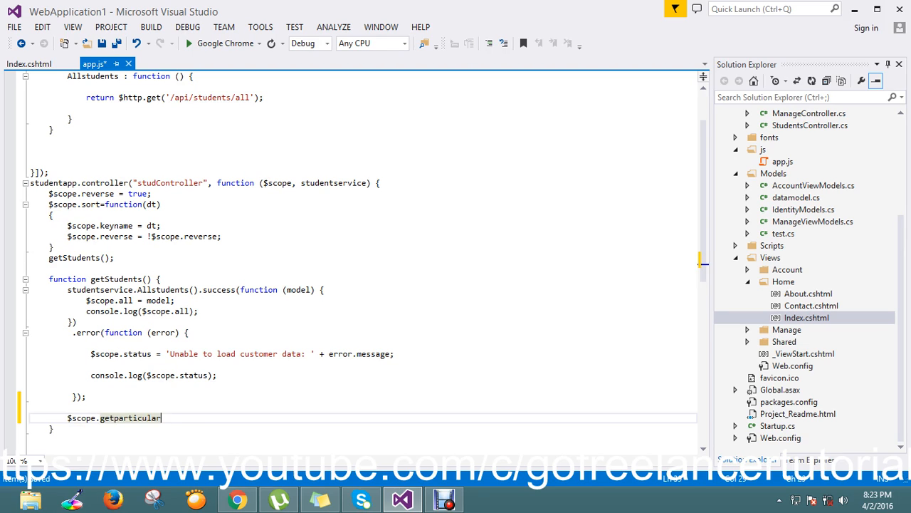
text(=)
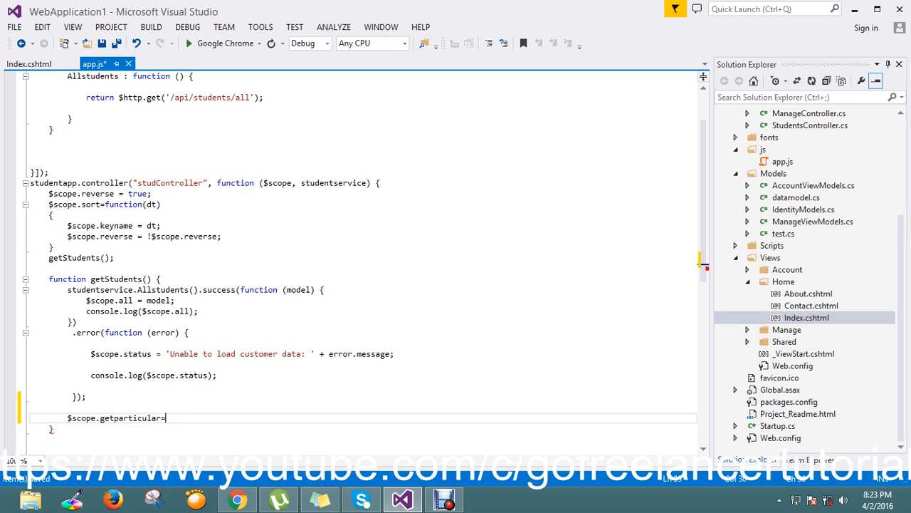
text(func)
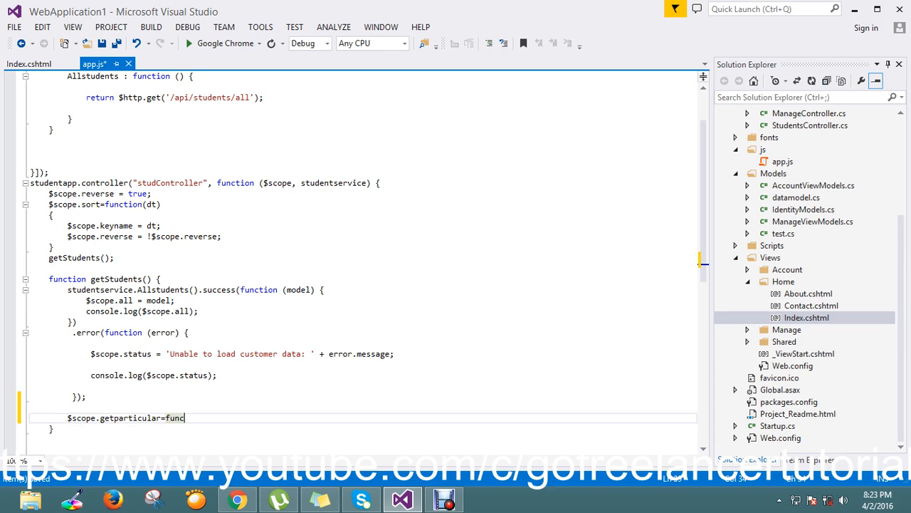
text(tion)
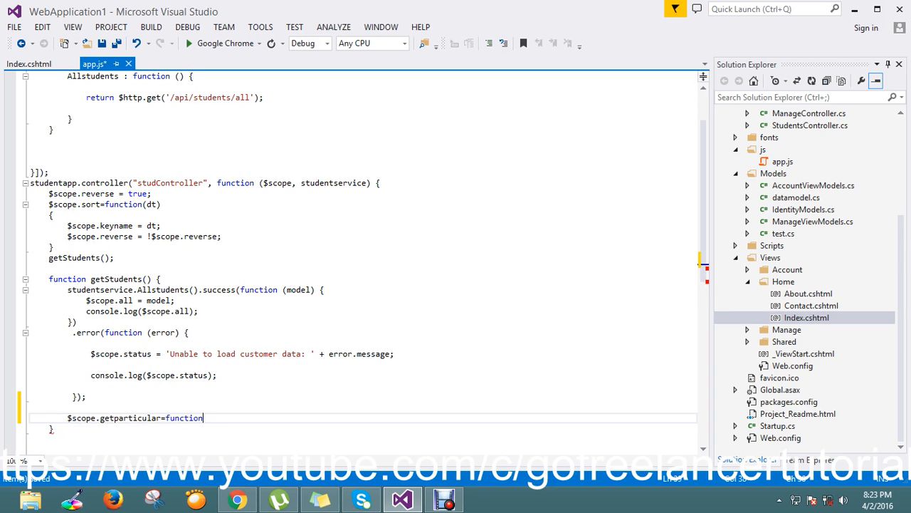
text(())
text({)
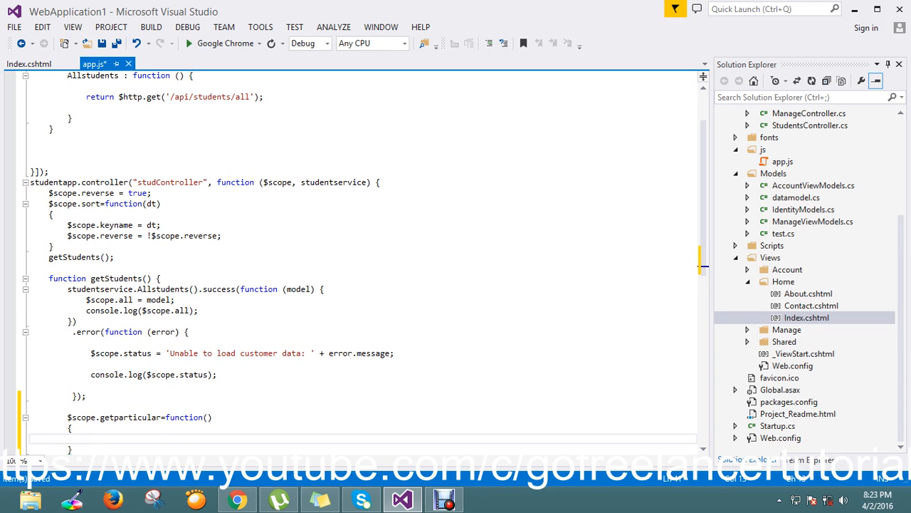
text($scope.stu)
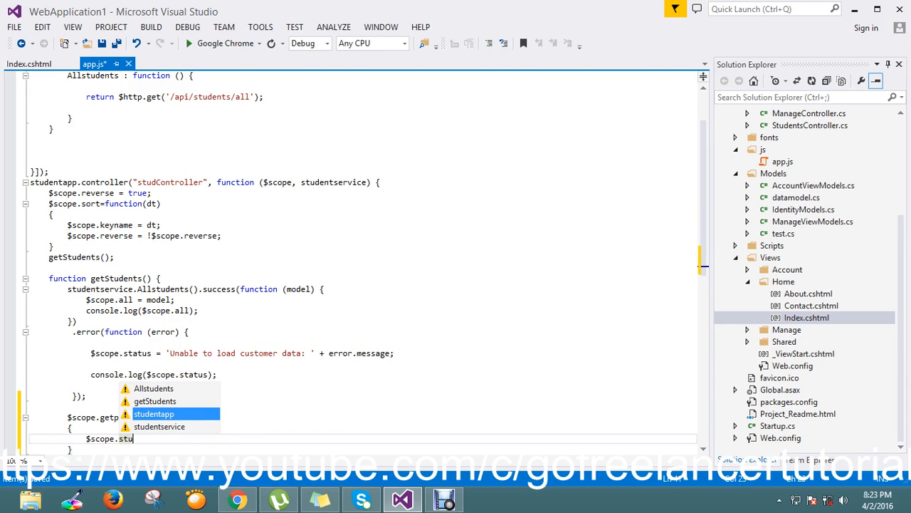
text(dmodel=)
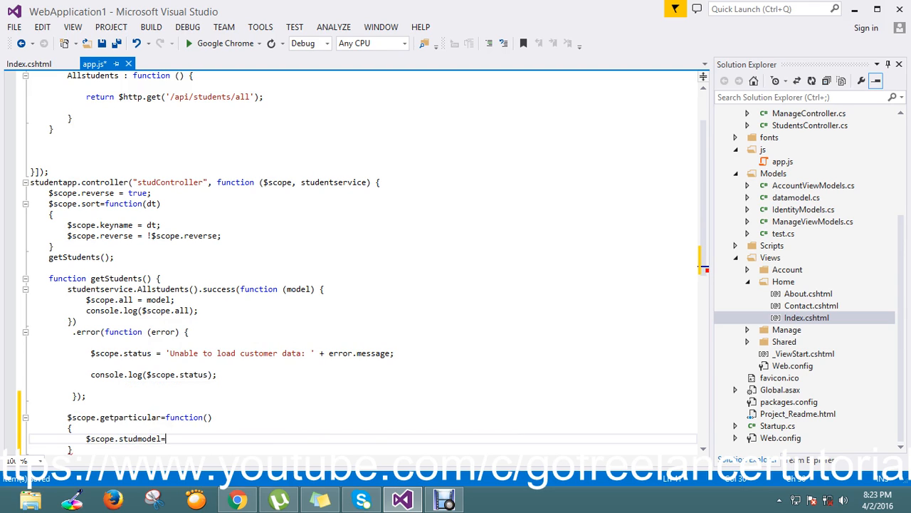
text(this.m;)
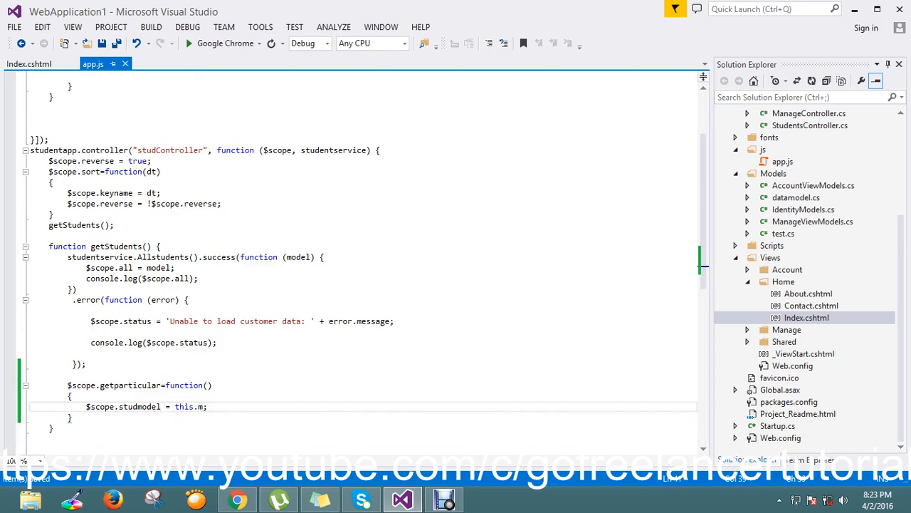
double_click(140, 405)
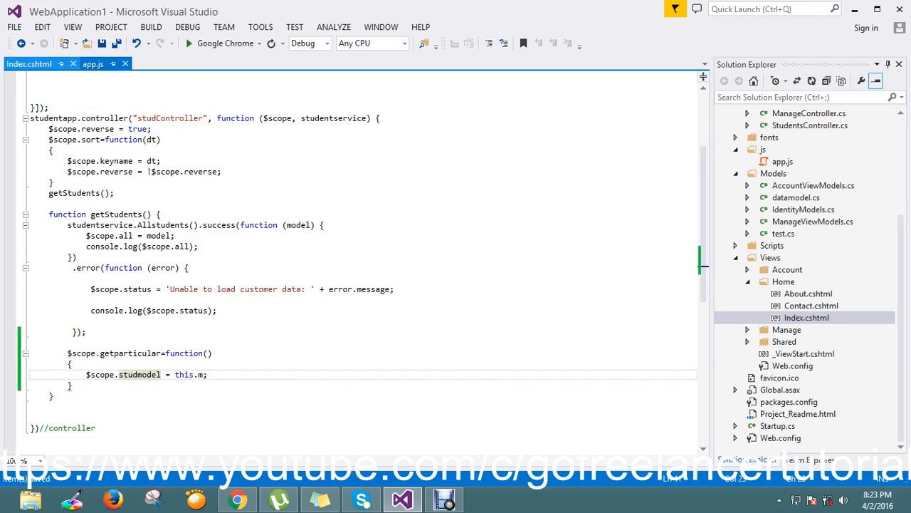
Step: Add modal fade div #viewModal with modal-dialog and modal-content, then type StudentName: {{}}
click(28, 64)
text(<)
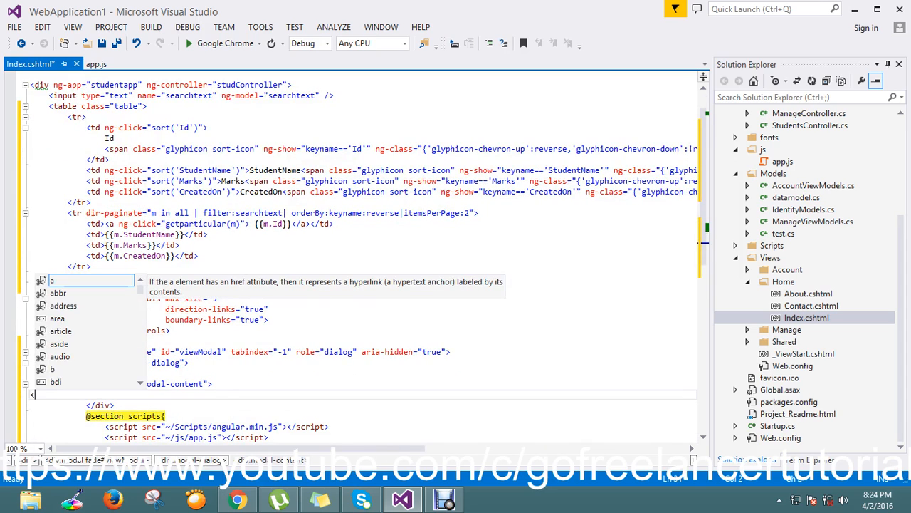
text(/div></div></div>)
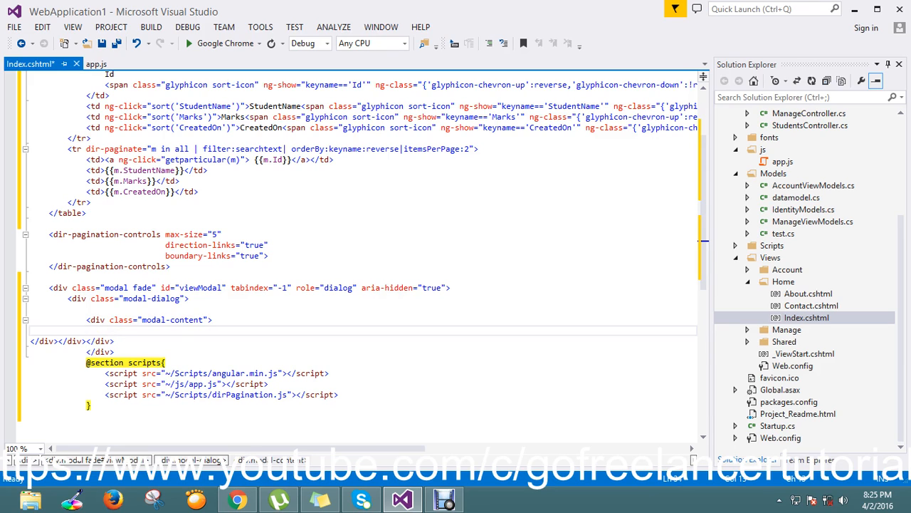
double_click(275, 105)
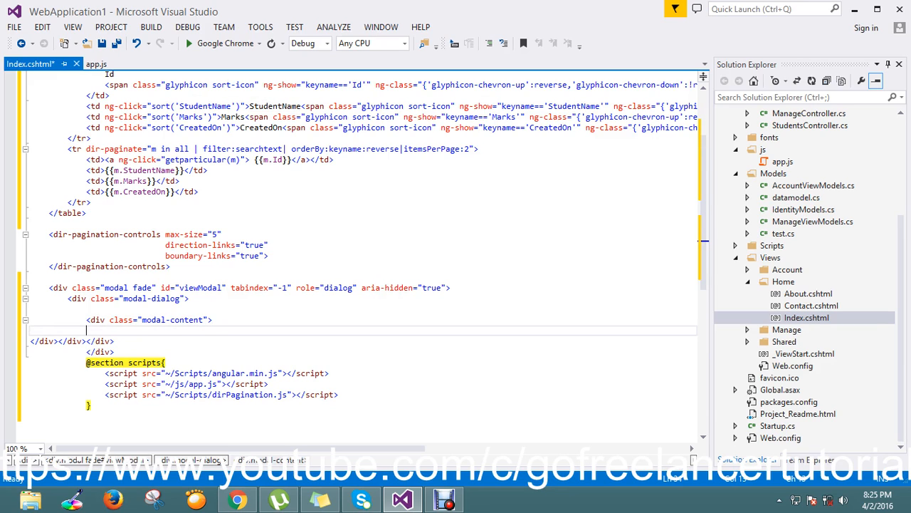
text(StudentName: {{)
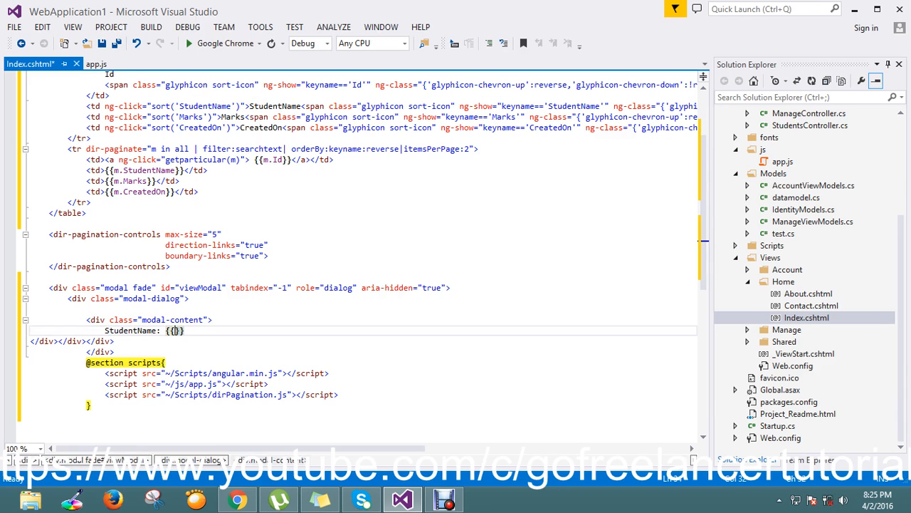
Step: Bind the StudentName label to {{studmodel.StudentName}} in the viewModal content
click(97, 63)
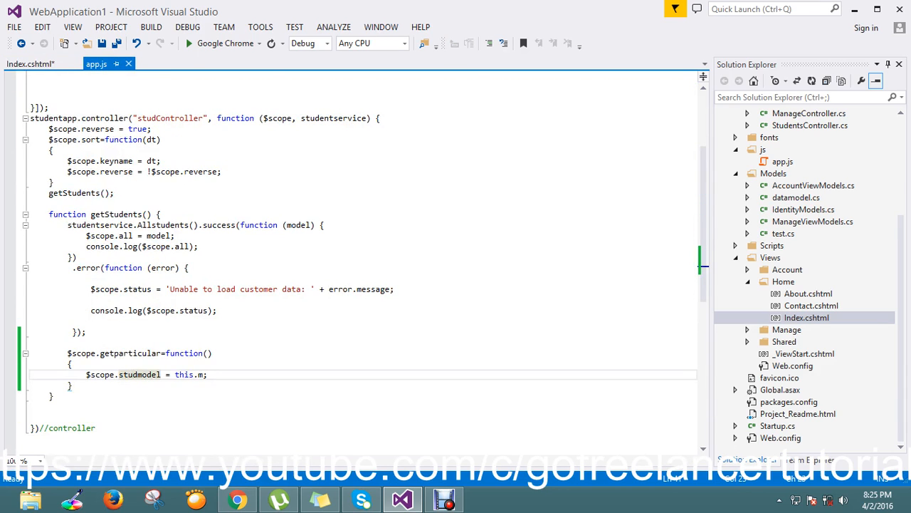
double_click(138, 374)
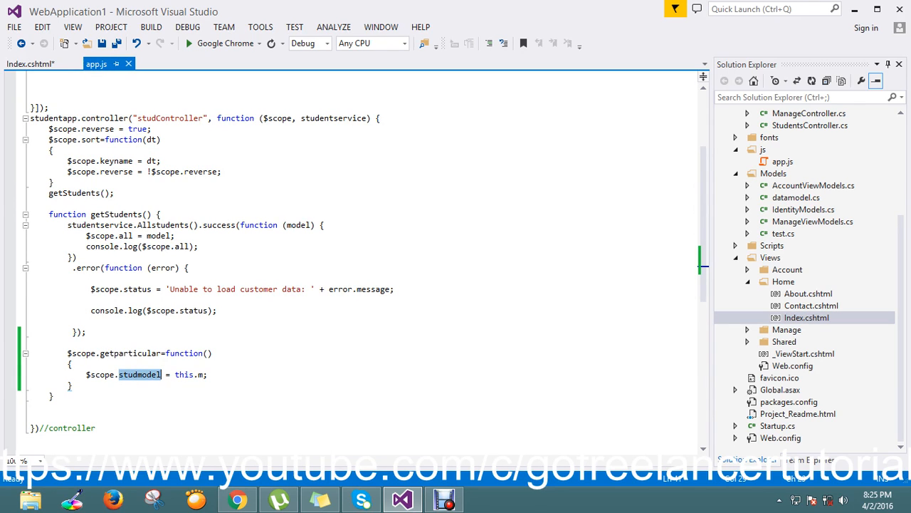
click(30, 63)
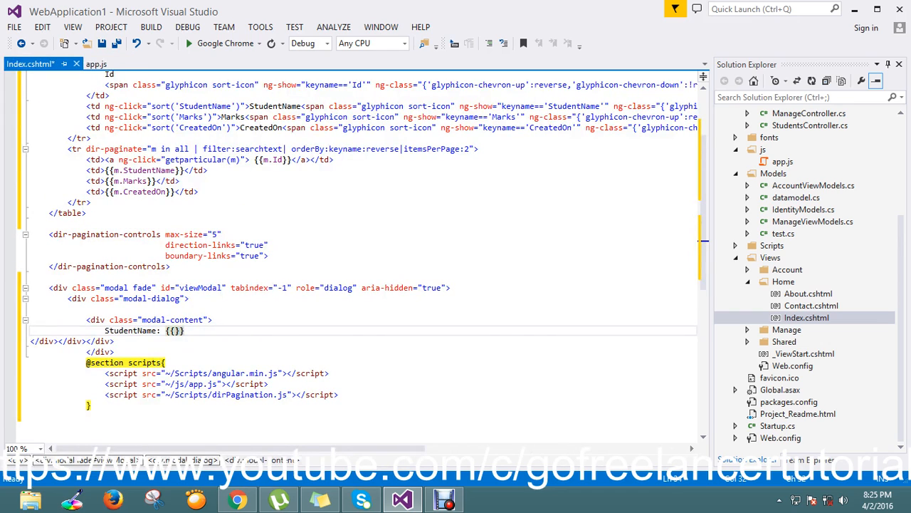
text(studmodel)
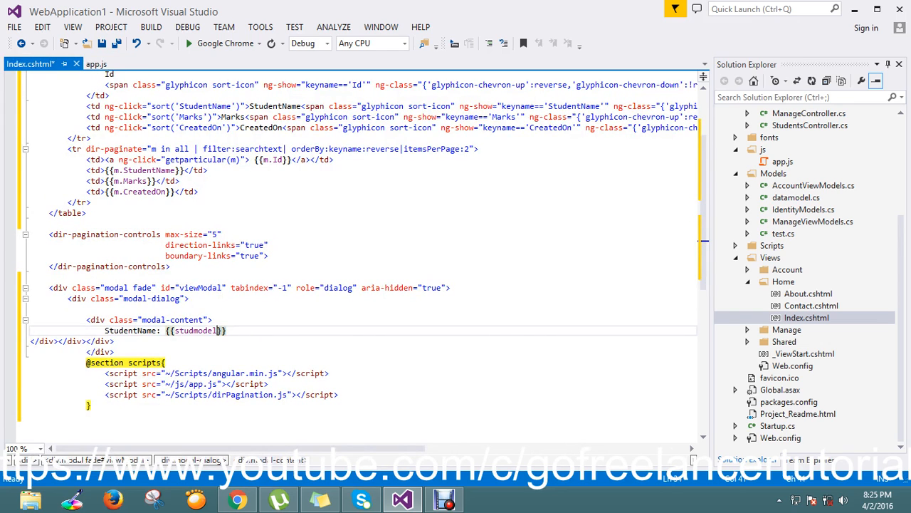
text(.)
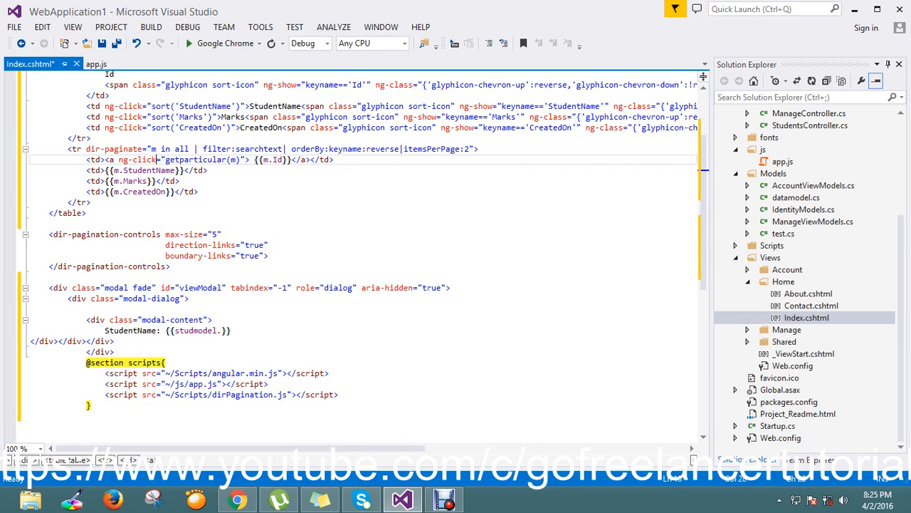
double_click(148, 171)
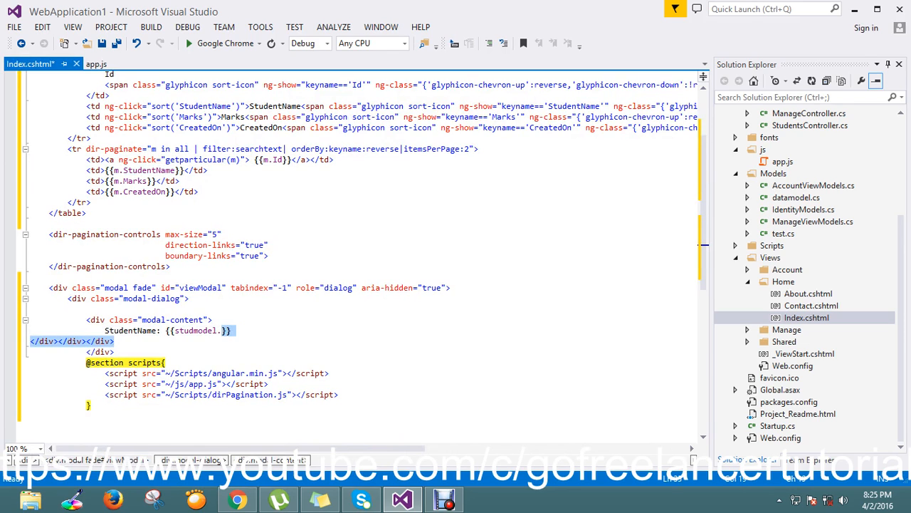
text(StudentName)
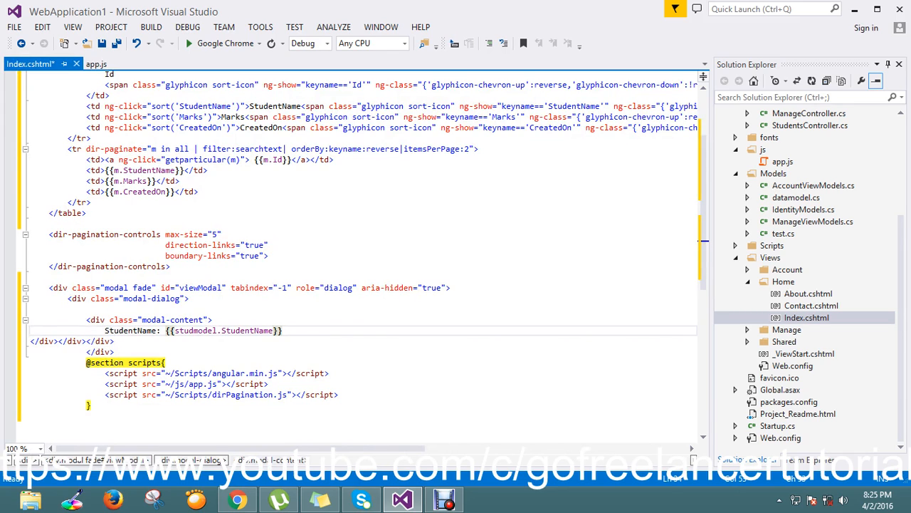
Step: Add a line break and a Marks: {{studmodel.Marks}} label below the name
click(281, 330)
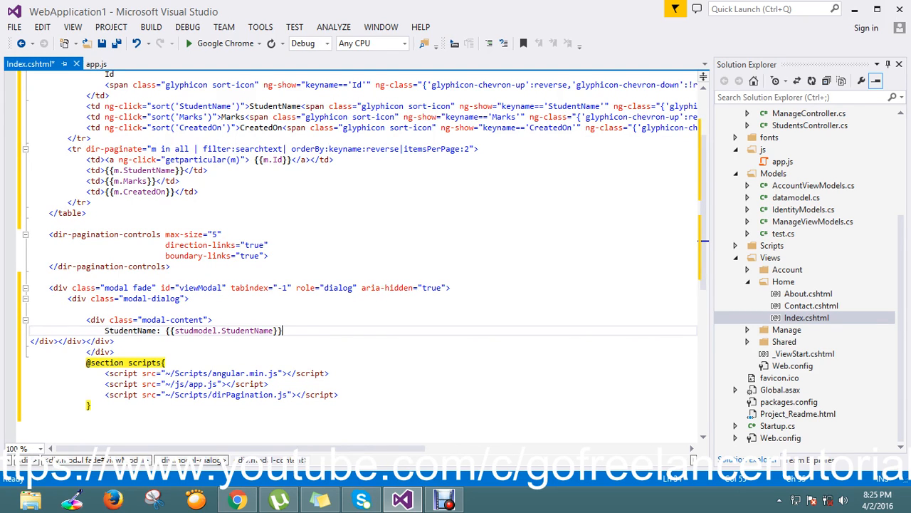
text(<br />)
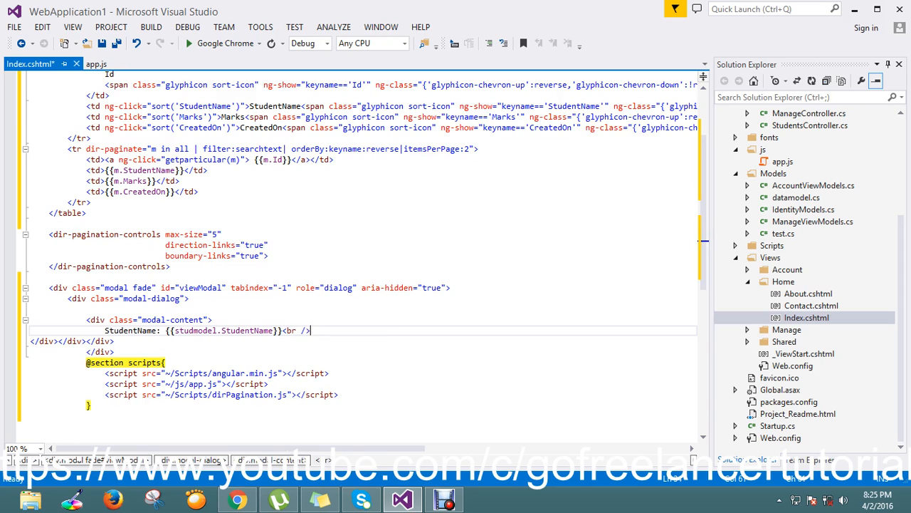
text(Marks:)
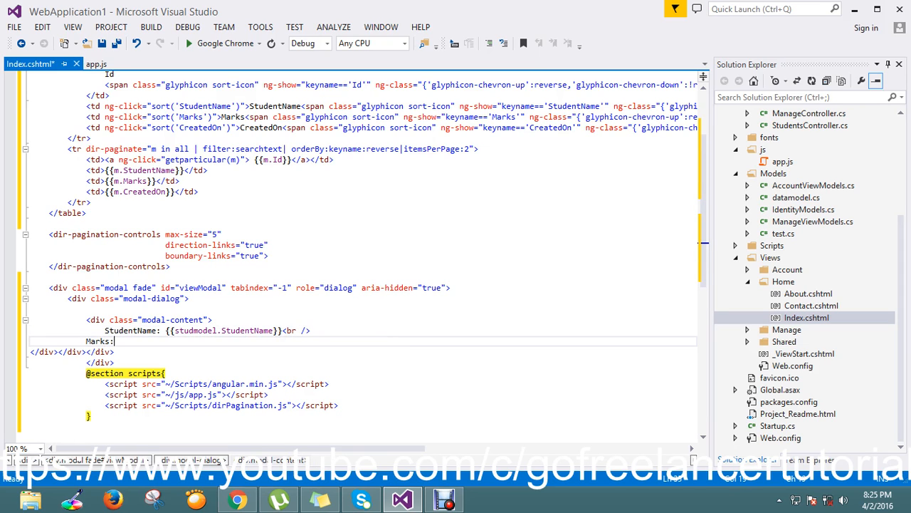
text({{}})
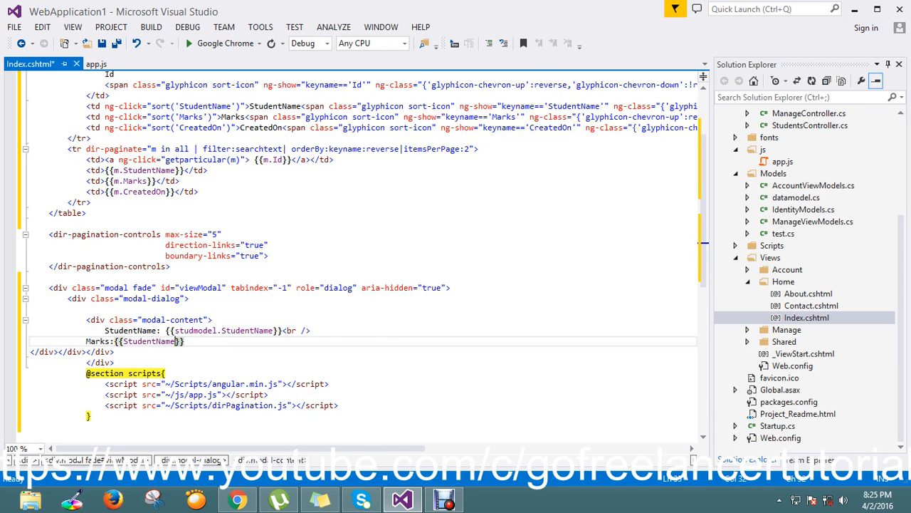
double_click(194, 329)
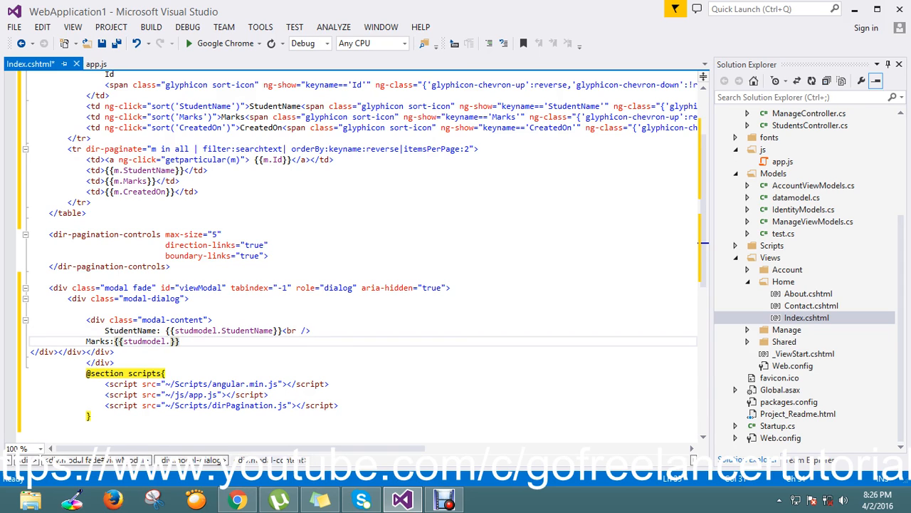
text(M)
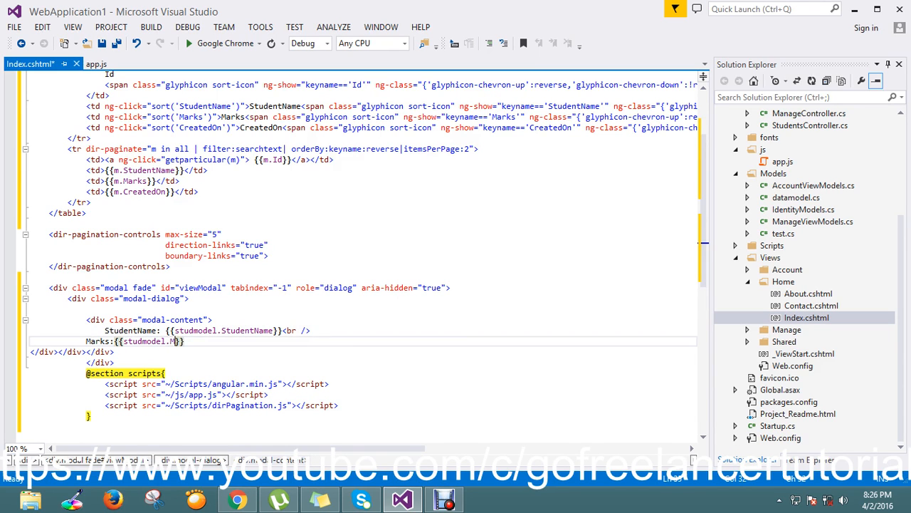
text(ARKS)
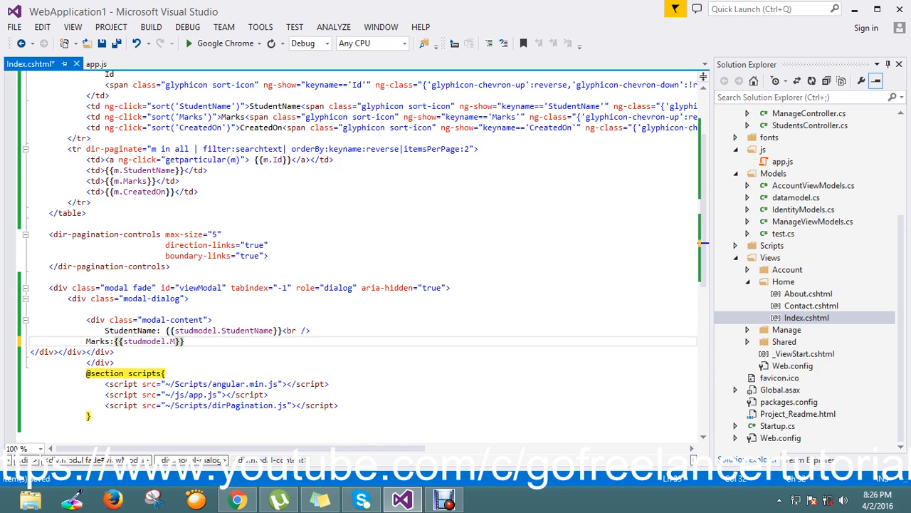
text(arks)
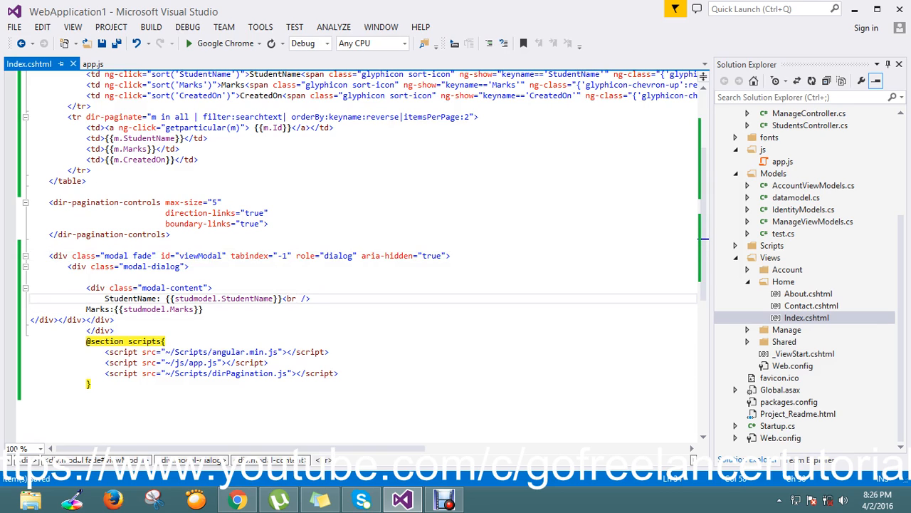
Step: Start a $('# jQuery selector in getparticular, checking the viewModal id in Index.cshtml
click(93, 64)
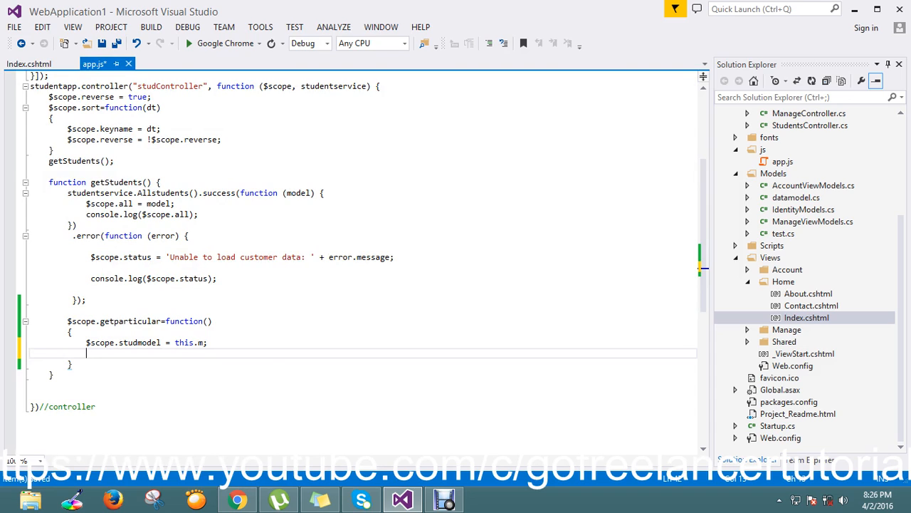
text($()
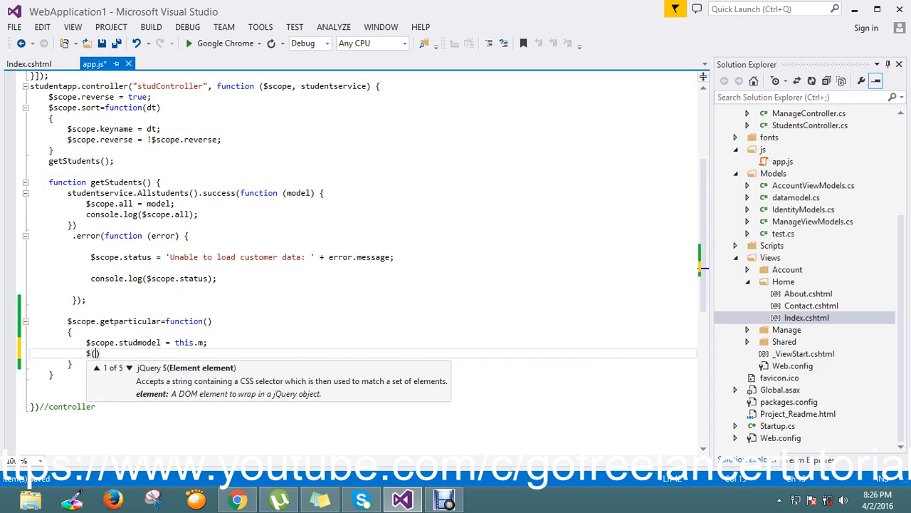
text(')
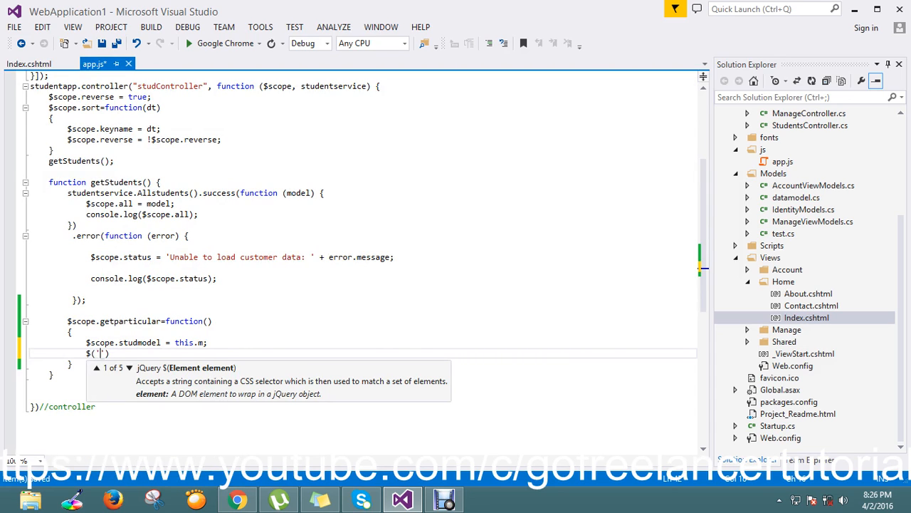
text(#)
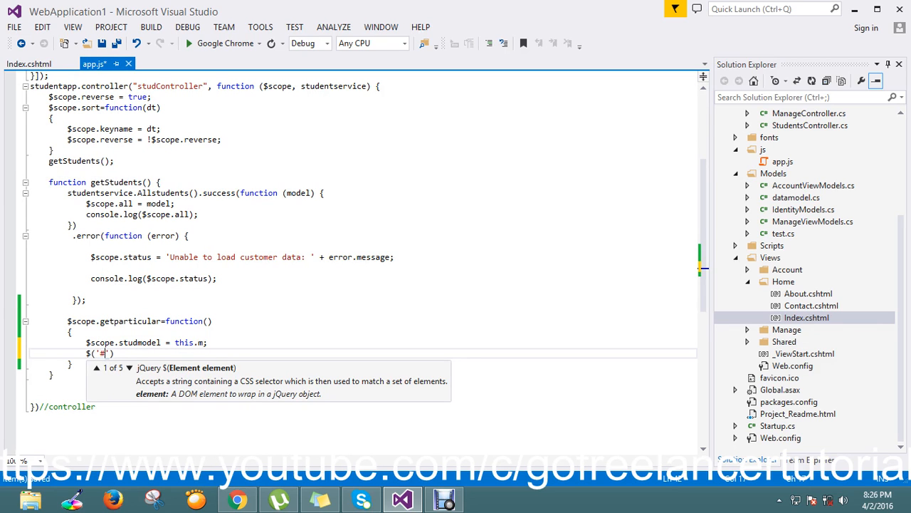
click(29, 63)
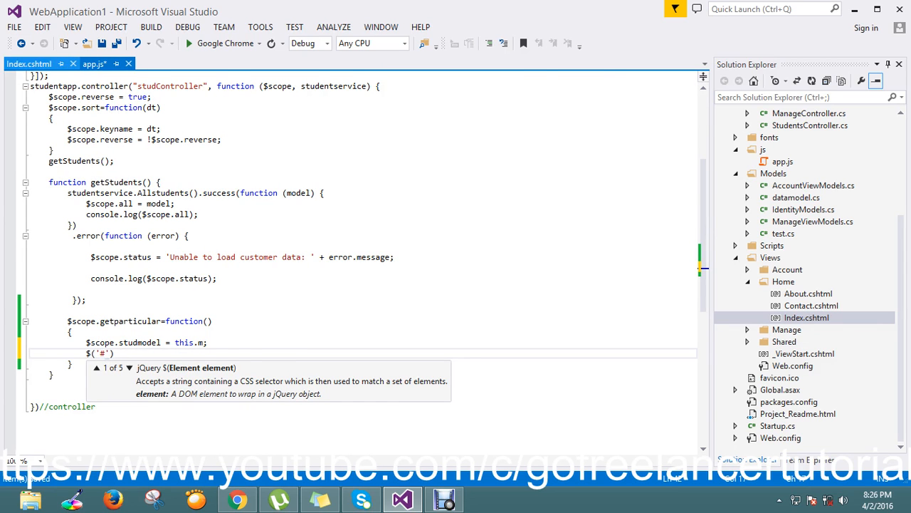
click(29, 63)
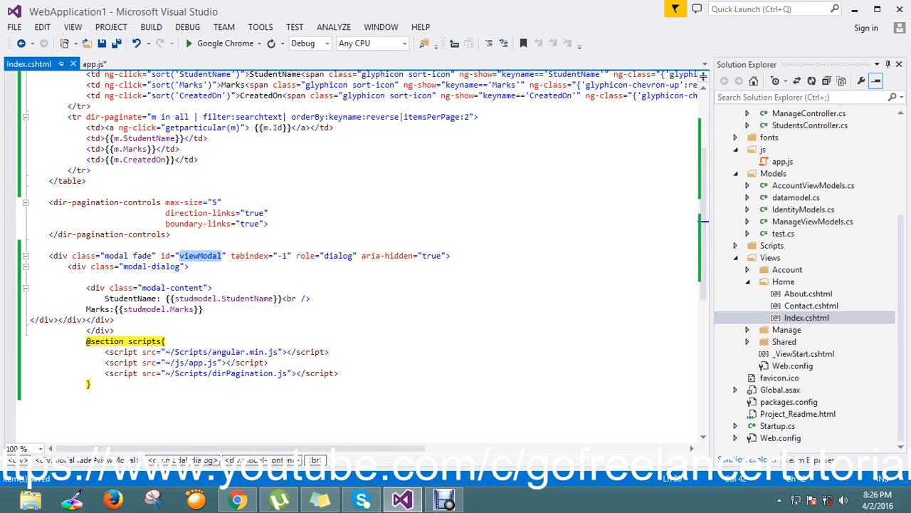
click(93, 63)
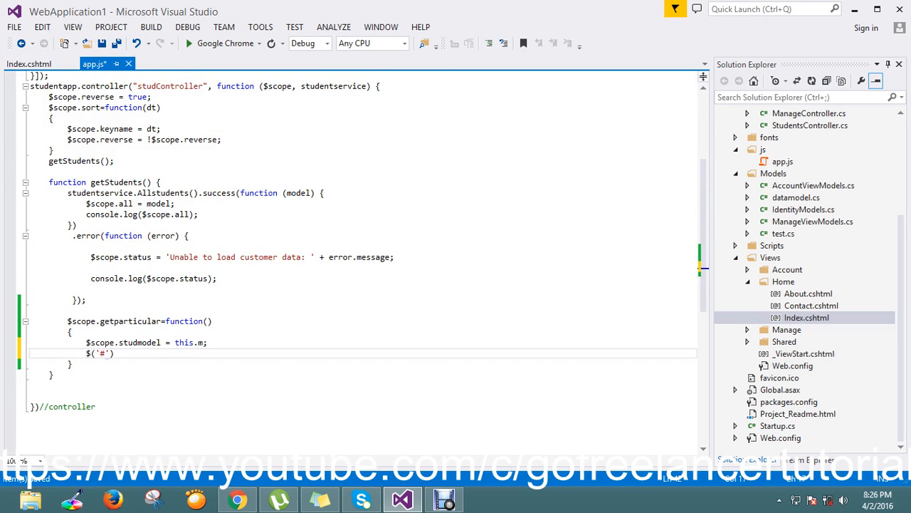
Step: Complete the line as $('#viewModal').modal('show'); in app.js
text(viewModal)
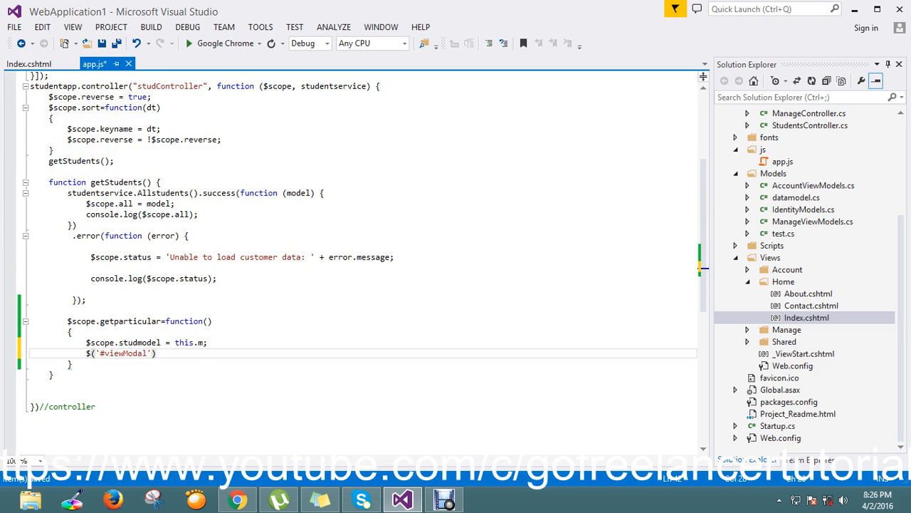
text(.)
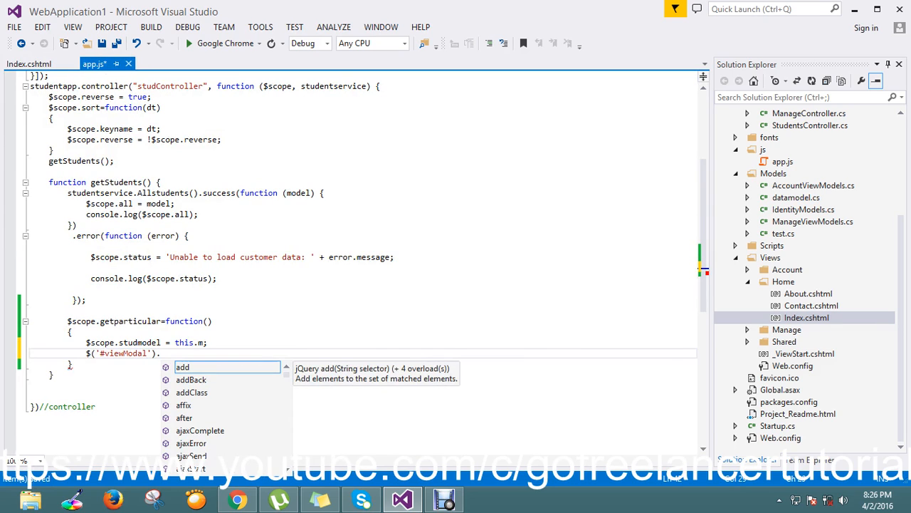
text(m)
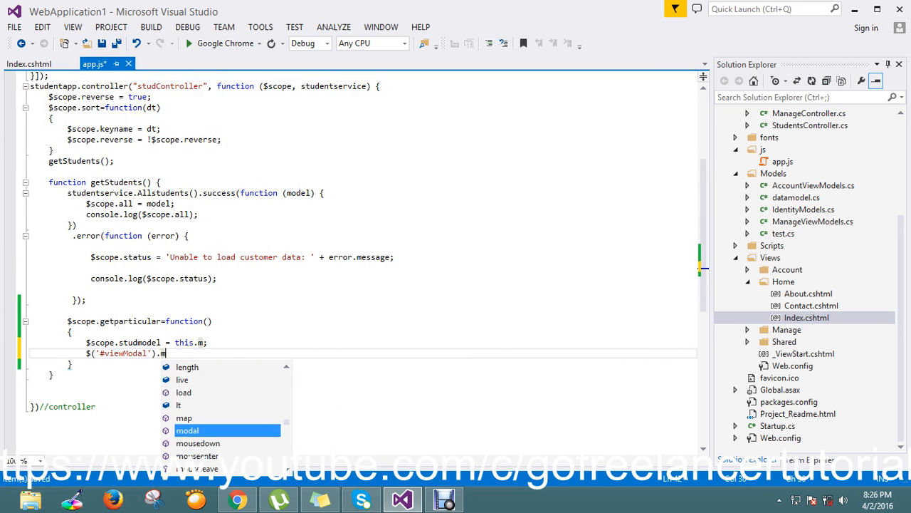
text(odal()
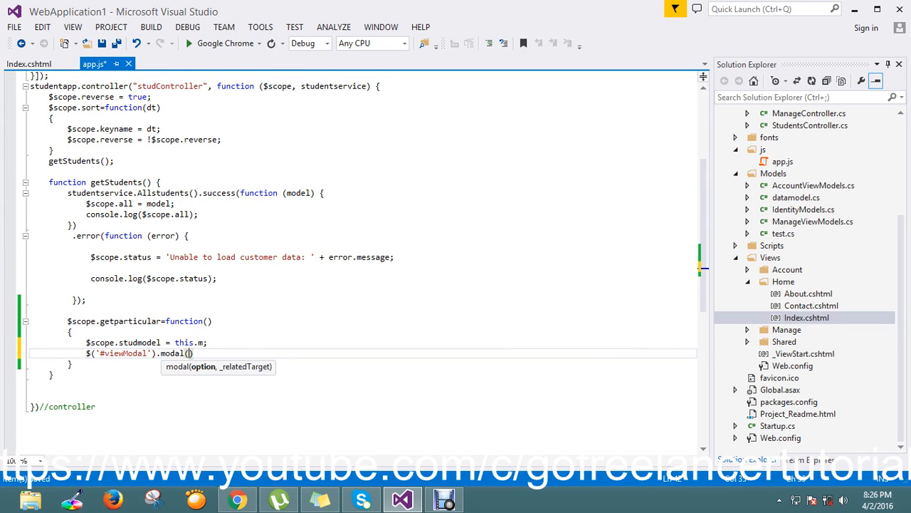
text('')
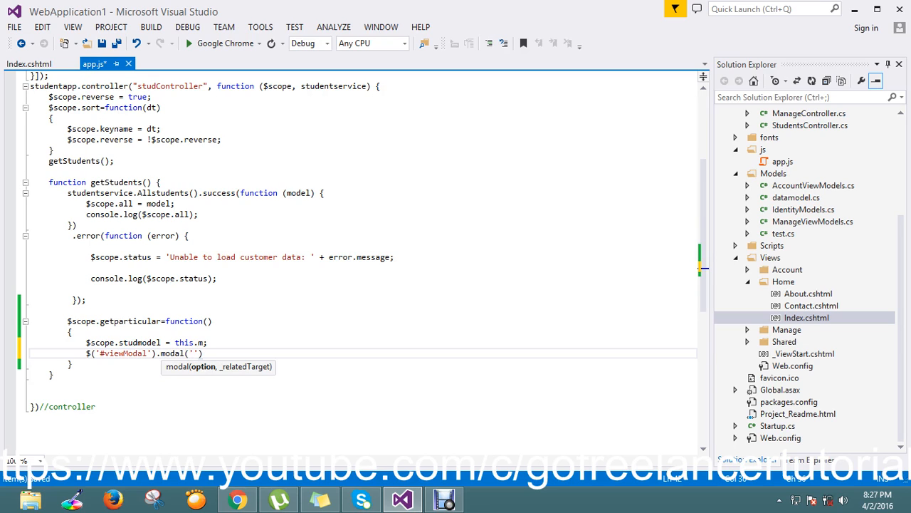
text(show)
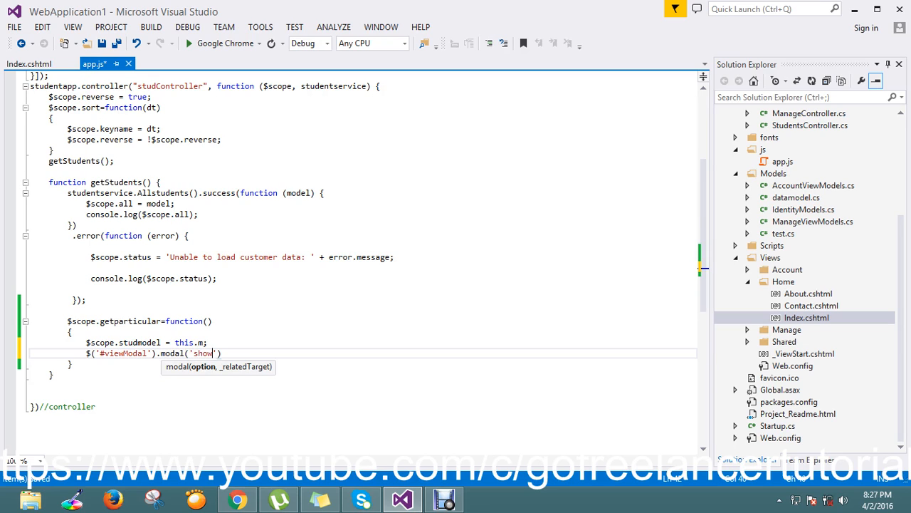
text(');)
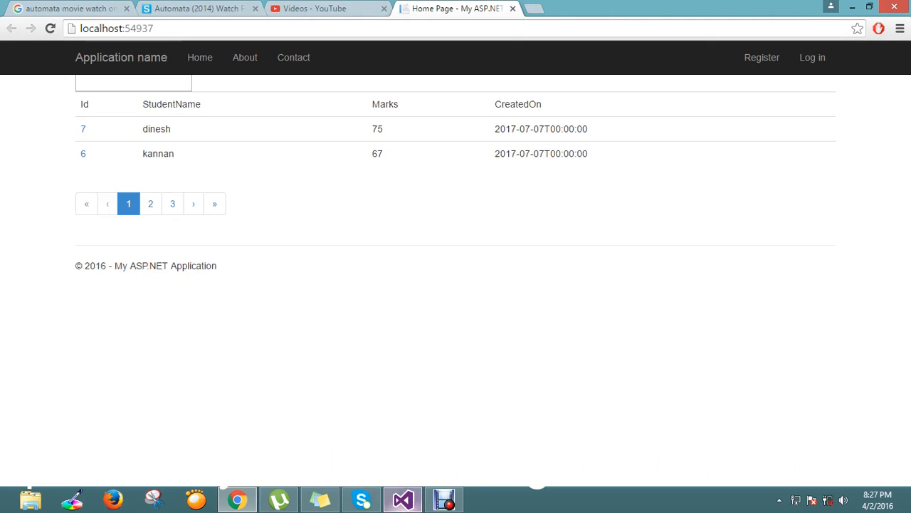
Step: Test a student Id link in the running app, then return to Index.cshtml
click(403, 499)
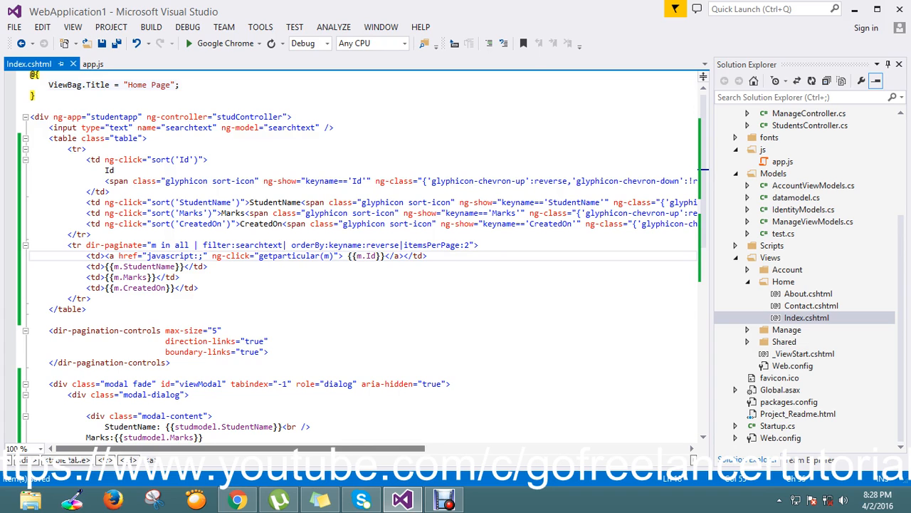
Step: Add href="javascript:;" to the getparticular Id link and return to the running app
click(237, 498)
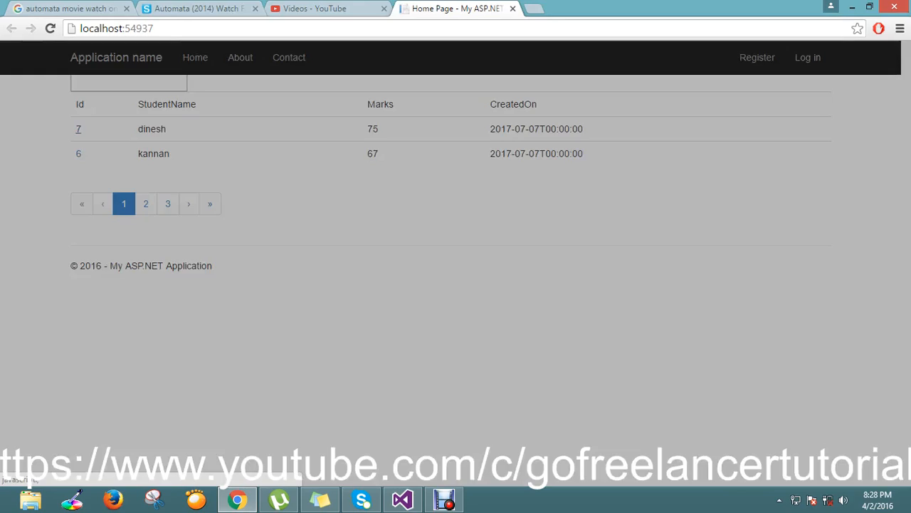
mouse_move(78, 129)
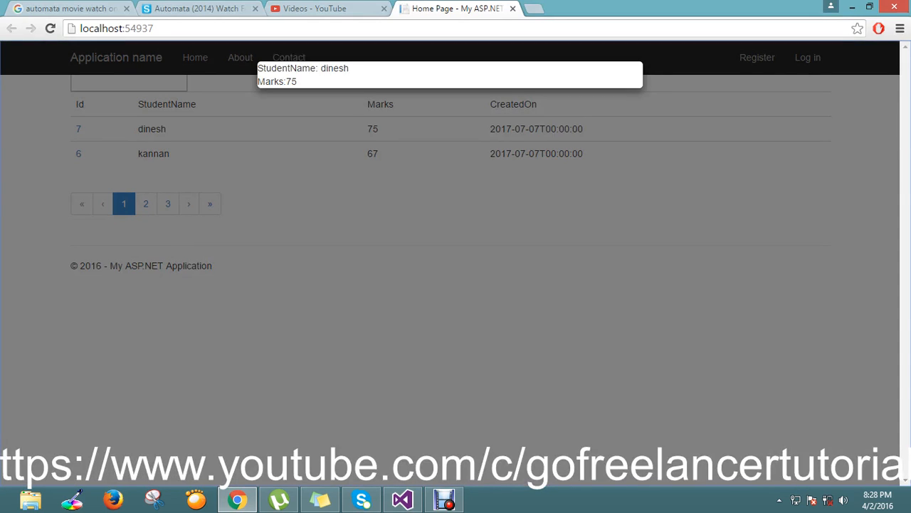
Step: Close dinesh's popup (Marks 75), try kannan's Id, and browse pages 2, 3 and 2
drag(258, 69, 297, 81)
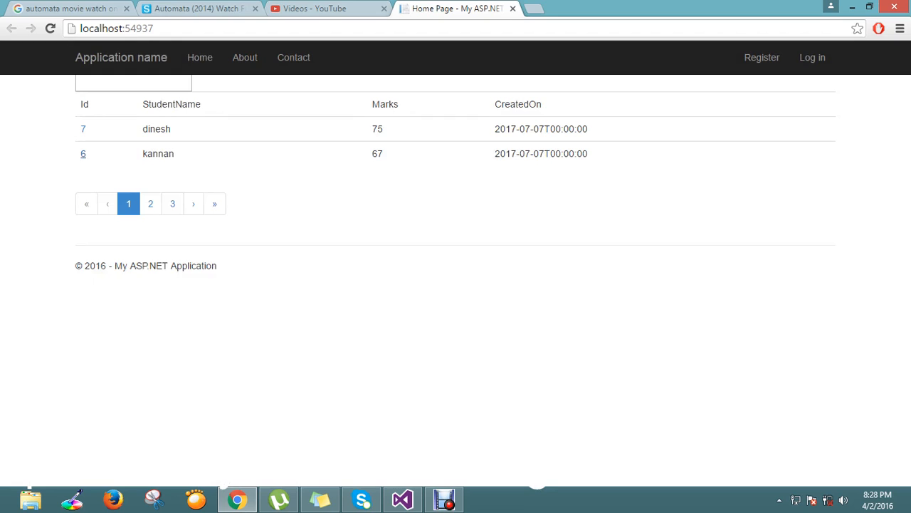
click(150, 203)
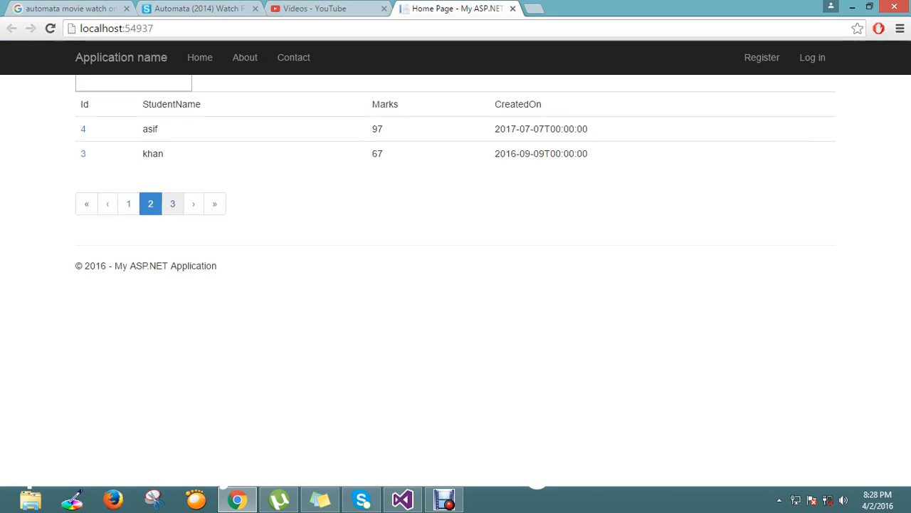
click(167, 204)
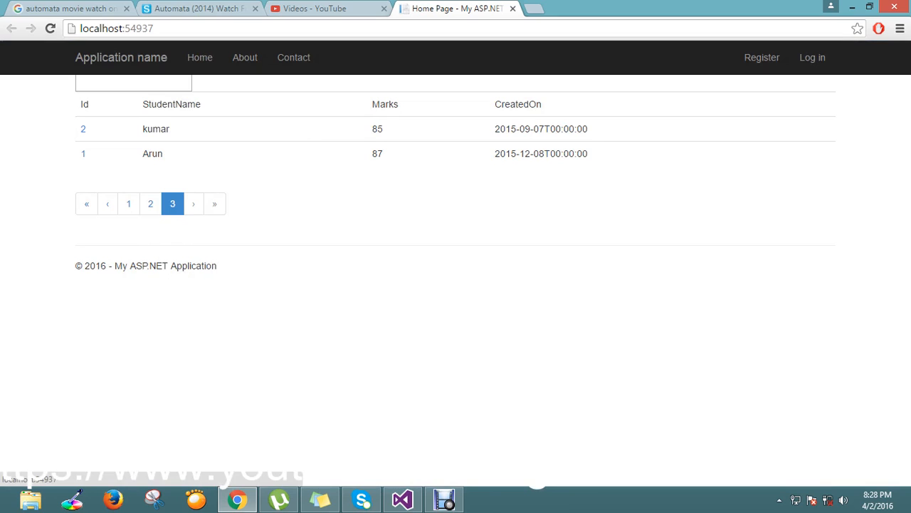
click(150, 204)
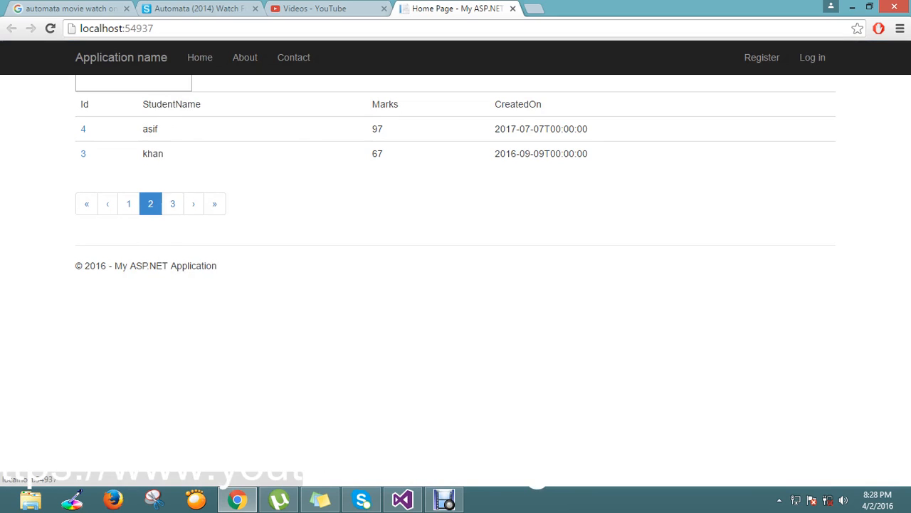
click(172, 204)
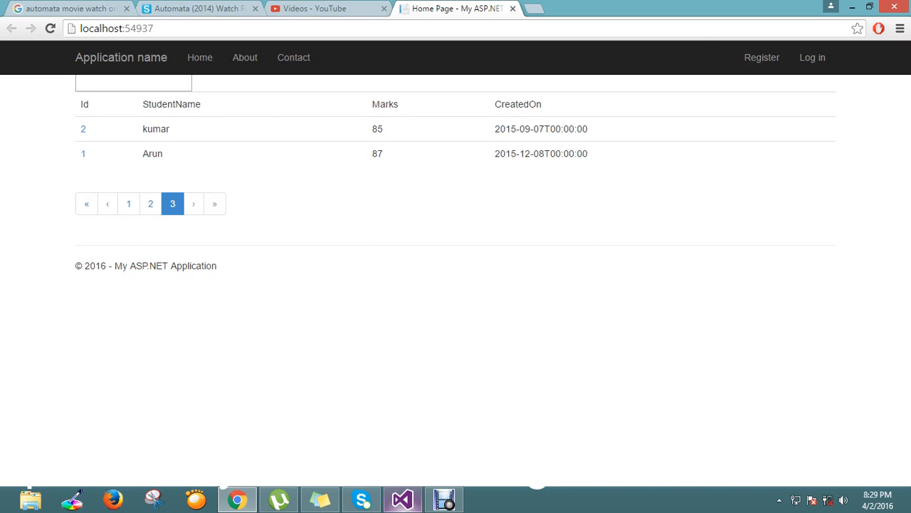
click(402, 498)
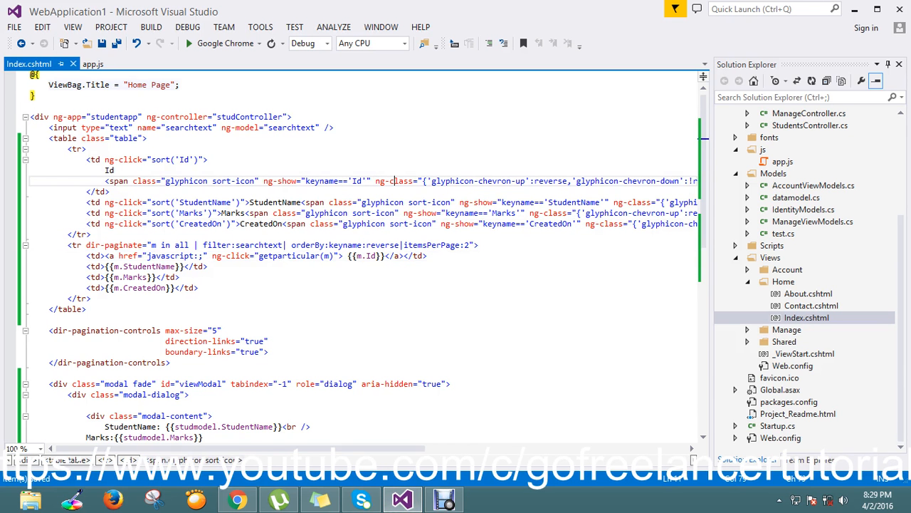